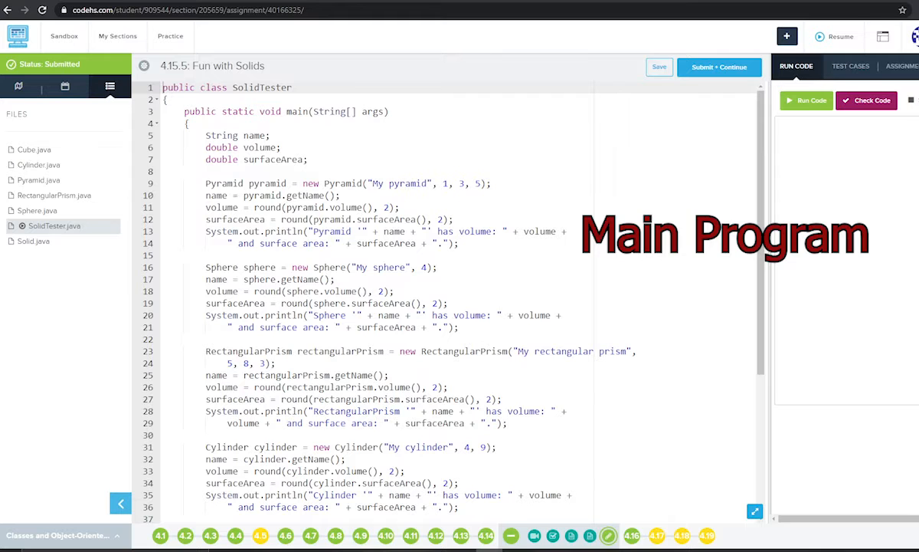
- View Solid.java and then RectangularPrism.java from the Files list in the editor
click(34, 240)
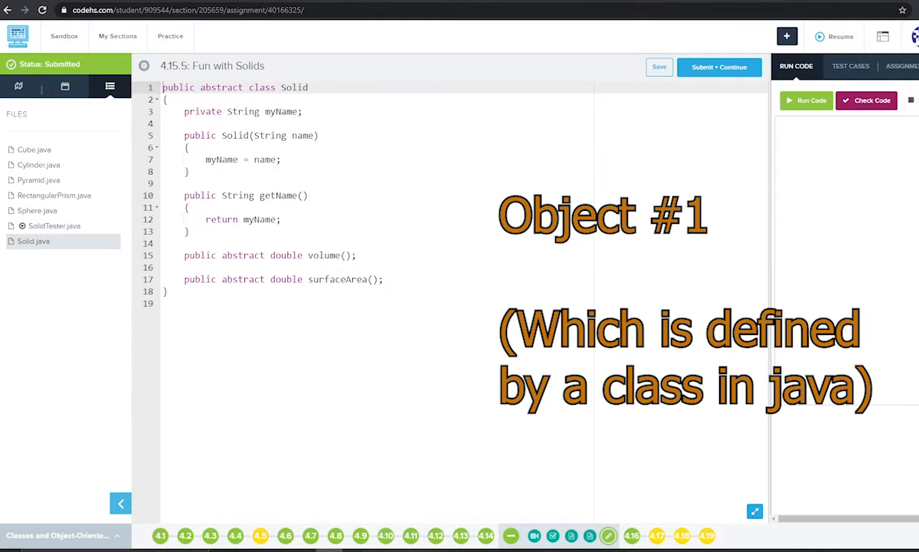
click(54, 195)
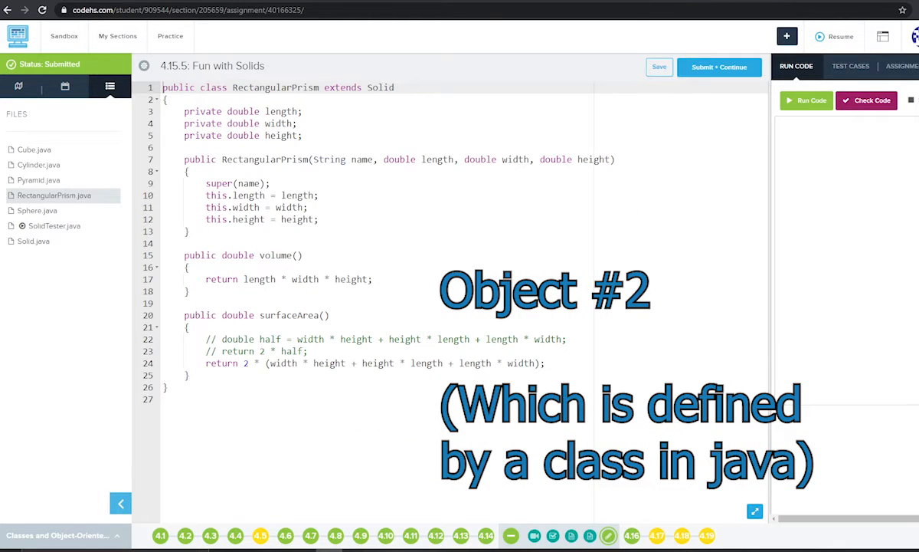